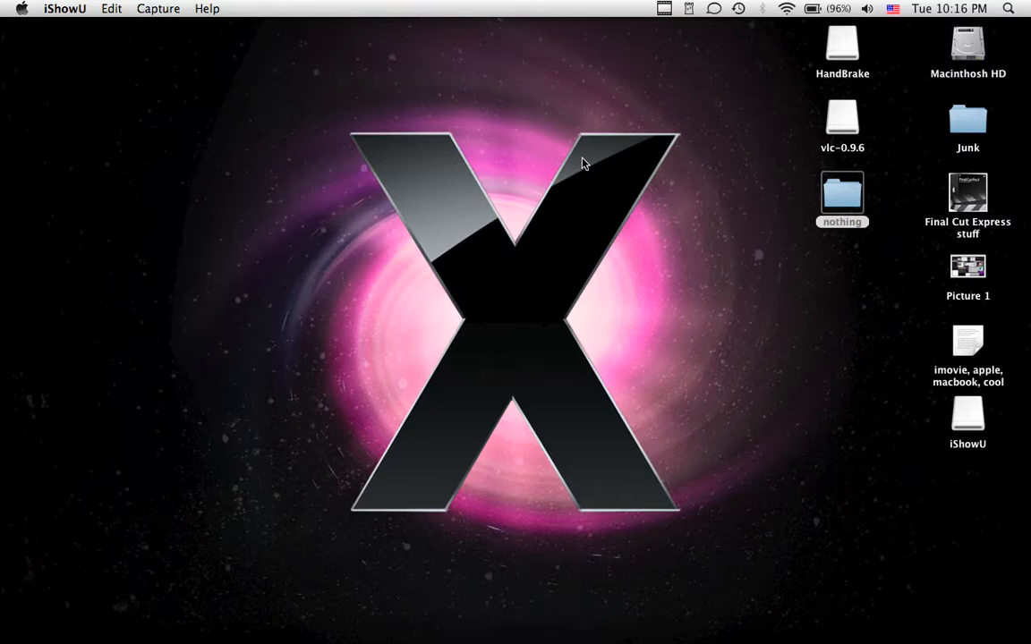
mouse_move(645, 177)
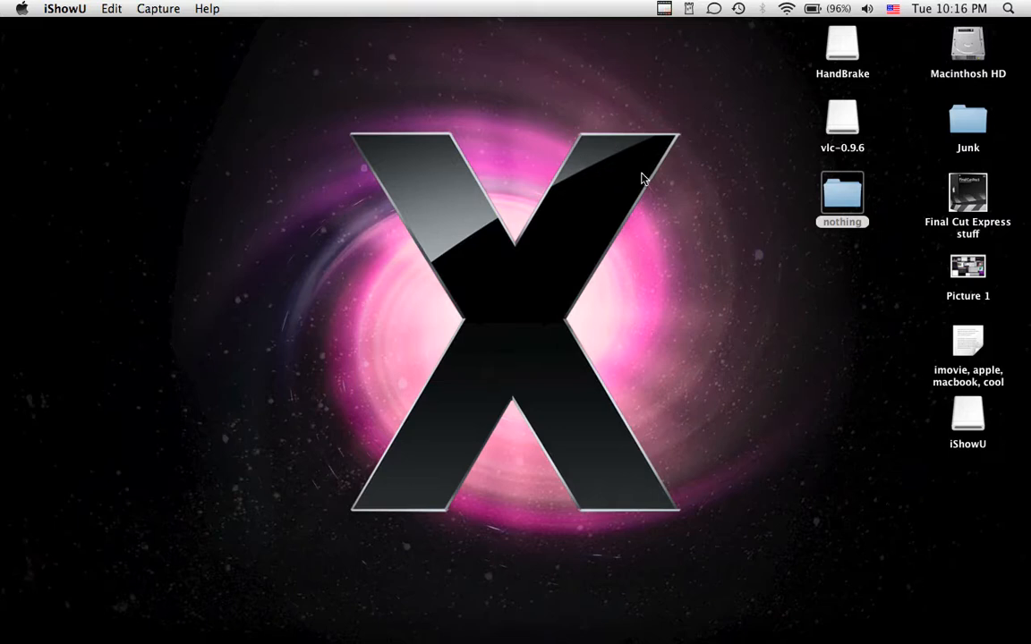
mouse_move(985, 627)
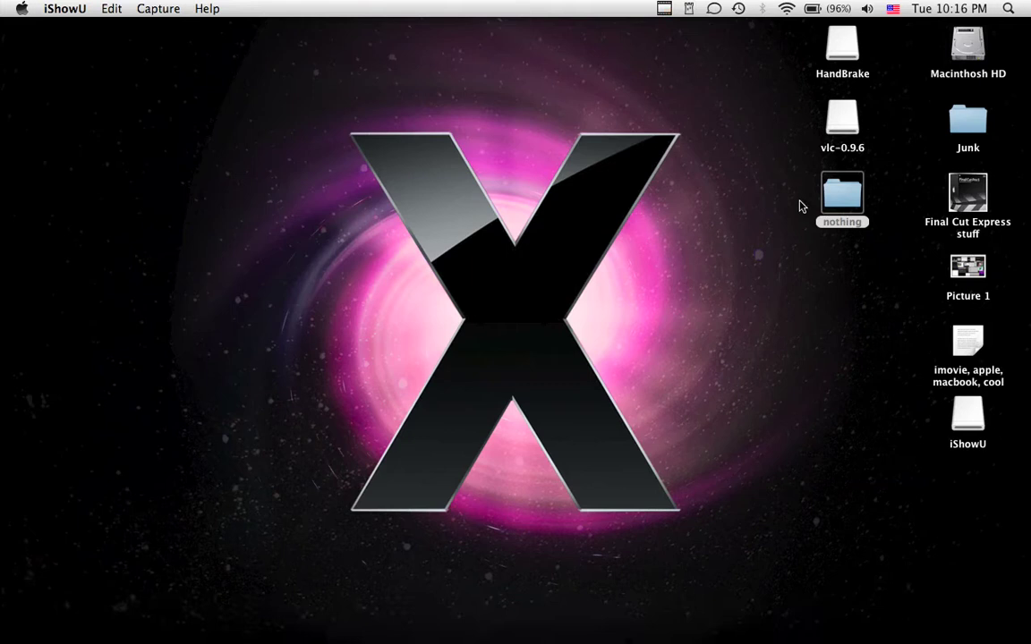
mouse_move(792, 222)
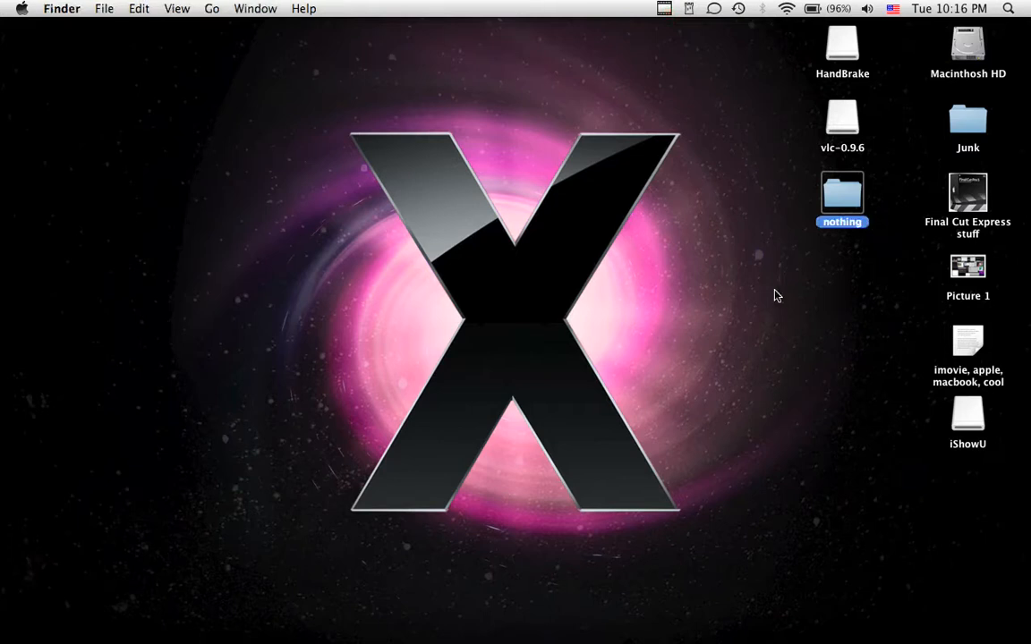
mouse_move(841, 193)
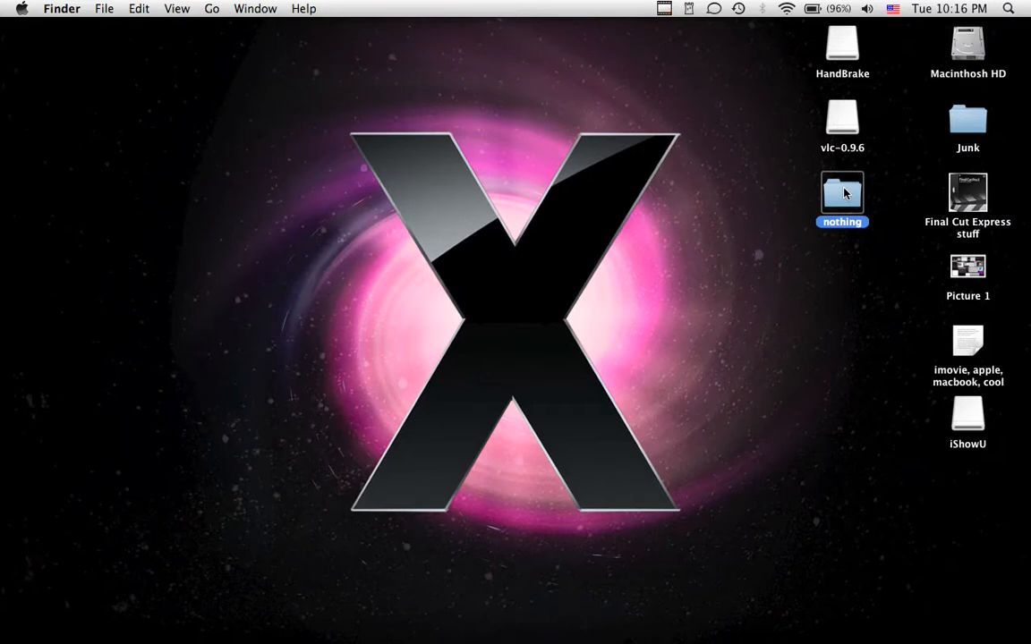
Inspect the Sequence 1 Final Cut Express movie file's size via Get Info in the nothing folder.
double_click(841, 193)
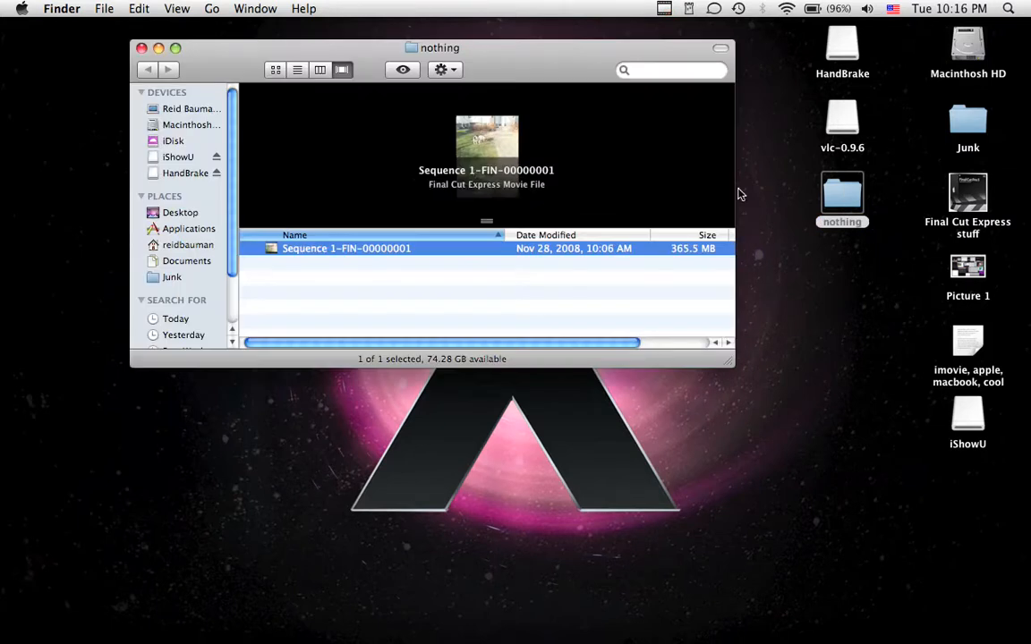
scroll(down, 3)
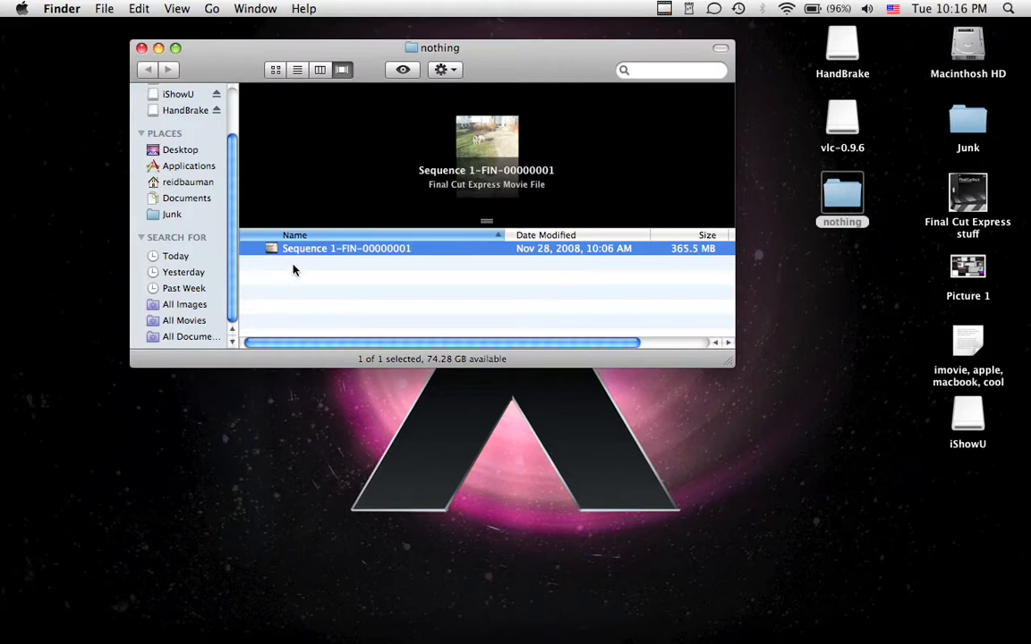
right_click(347, 247)
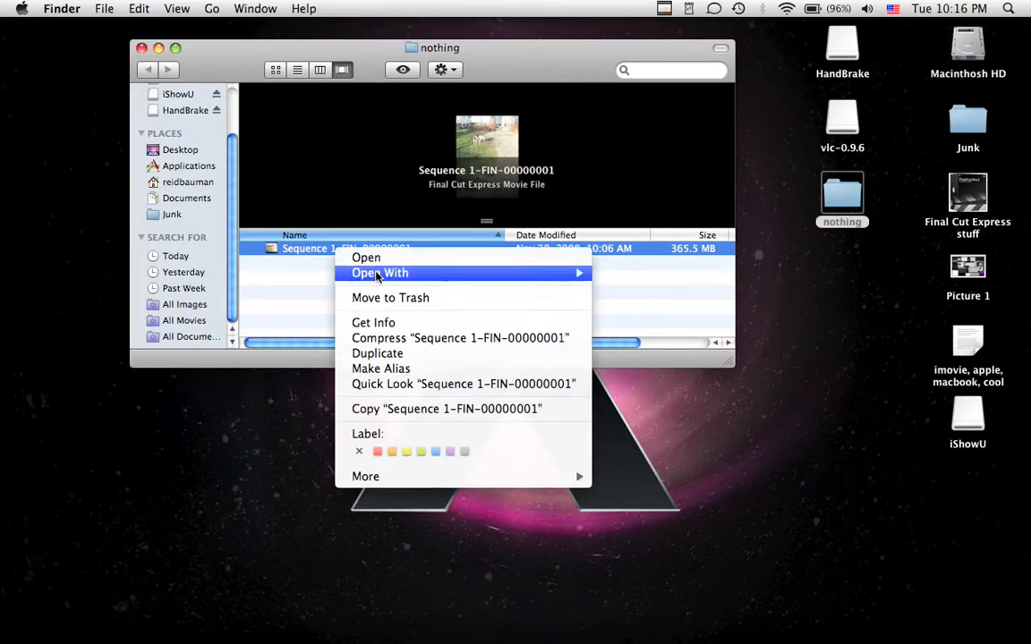
click(372, 322)
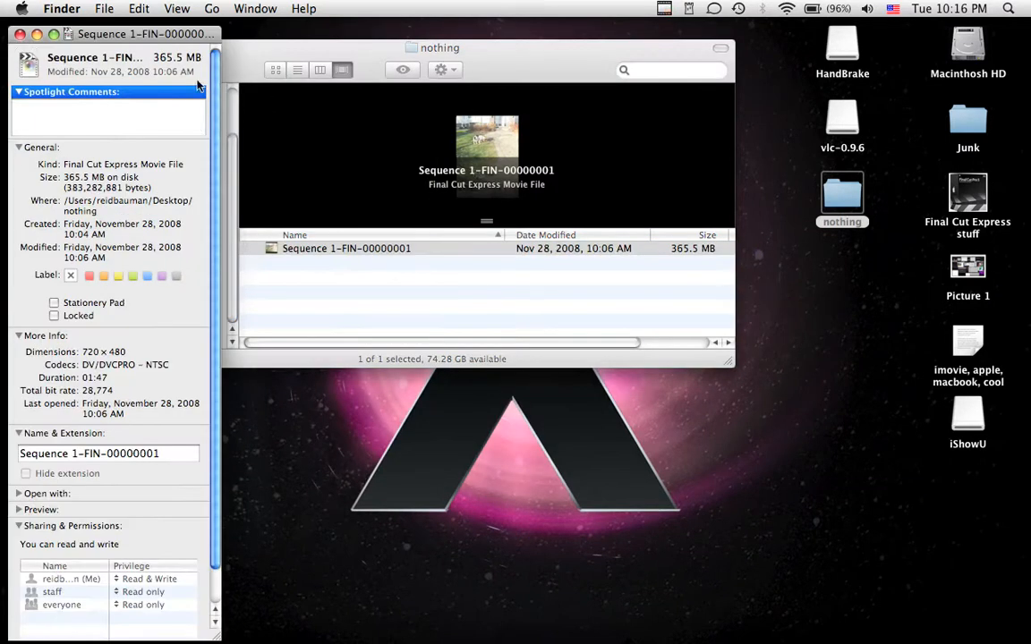
Empty the Trash with Command-Option-Shift-Delete and return to the desktop.
click(17, 34)
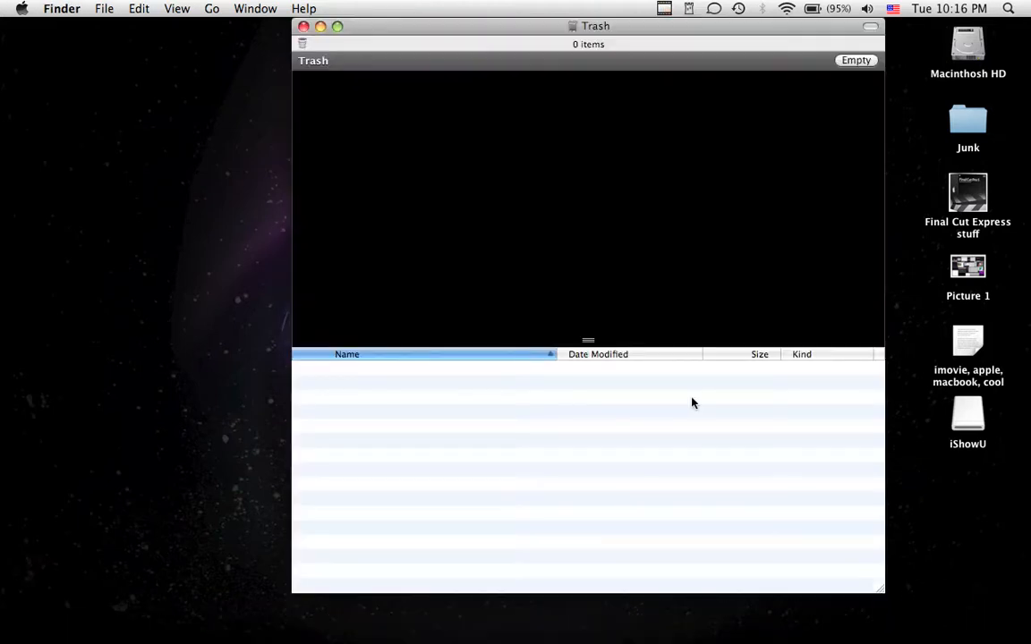
click(304, 26)
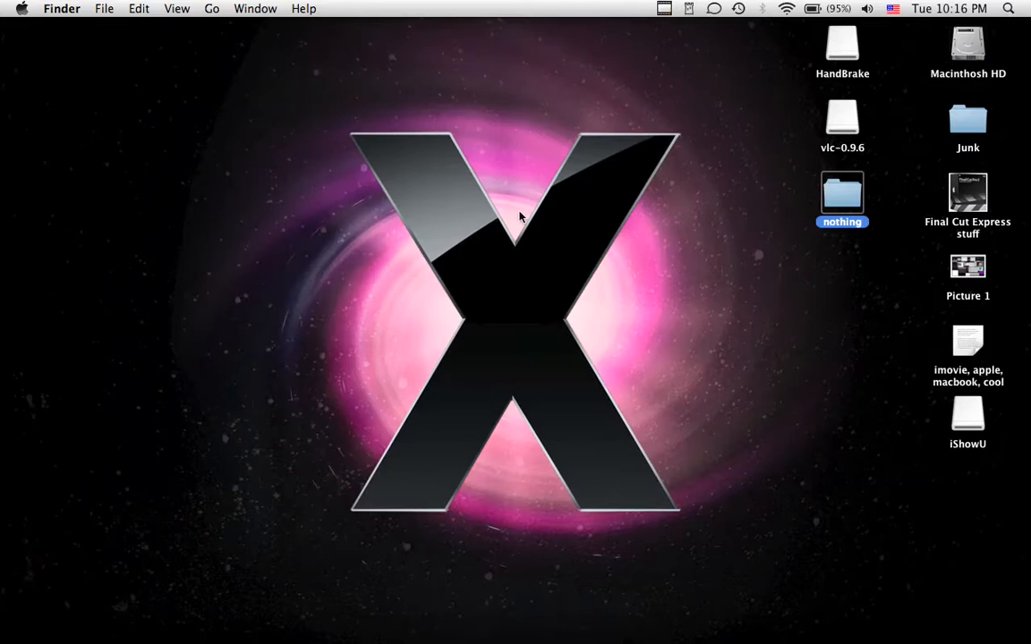
mouse_move(659, 7)
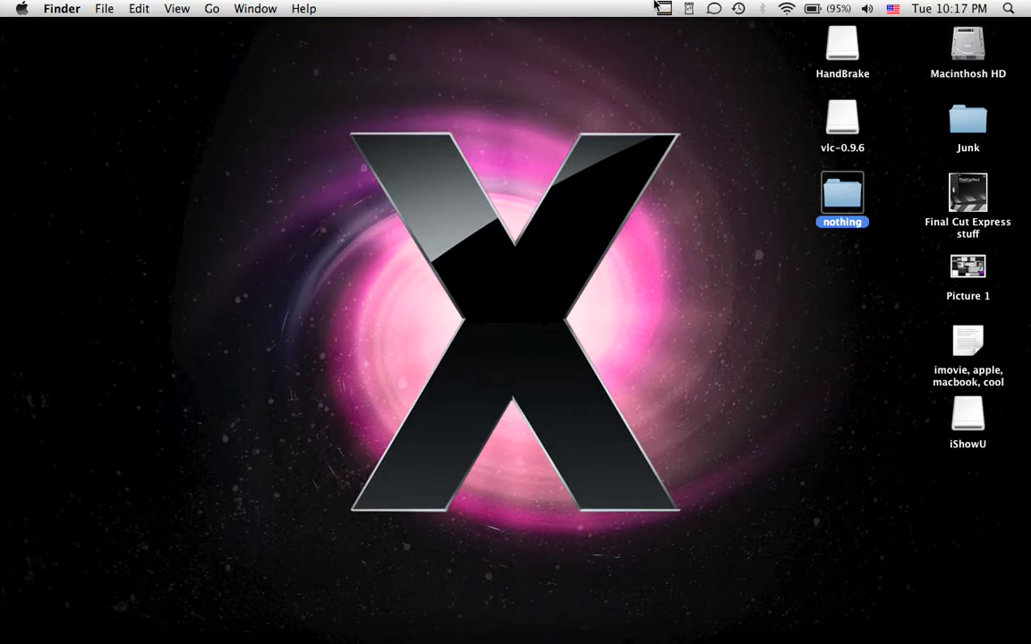
Show the iShowU capture menu to stop the screen recording.
click(664, 7)
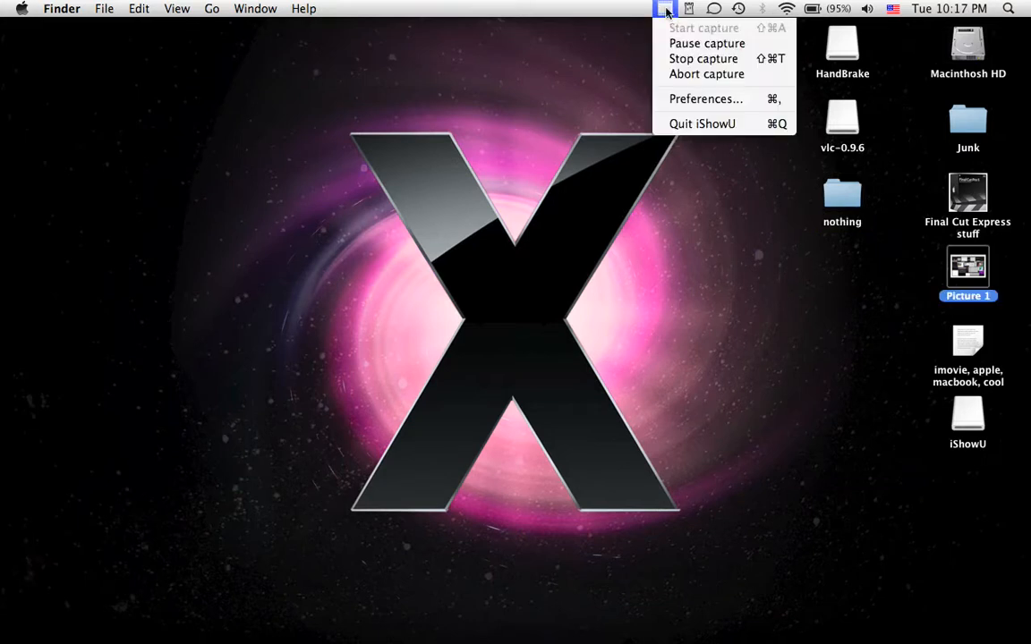